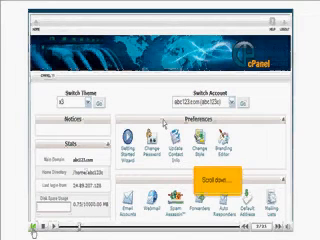
Scroll the cPanel home page down to the Software/Services section for Fantastico.
{"action": "scroll", "scroll_direction": "down", "scroll_amount": 3}
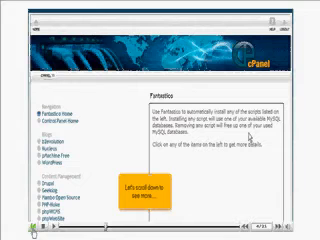
Scroll the Fantastico script sidebar down to the Blogs section to reach b2evolution.
{"action": "scroll", "scroll_direction": "down", "scroll_amount": 3}
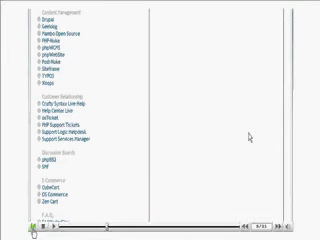
{"action": "scroll", "scroll_direction": "down", "scroll_amount": 3}
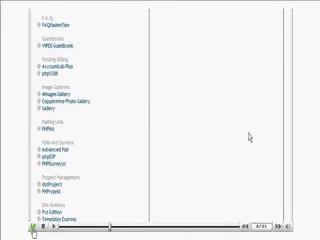
{"action": "scroll", "scroll_direction": "down", "scroll_amount": 3}
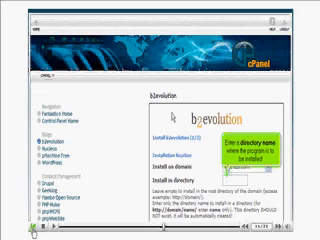
{"action": "type", "text": "abc123.com"}
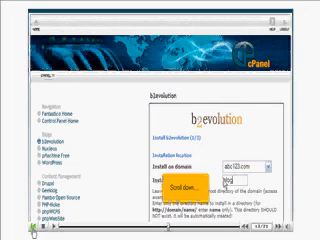
{"action": "scroll", "scroll_direction": "down", "scroll_amount": 3}
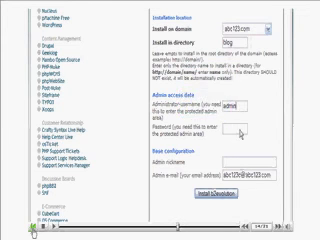
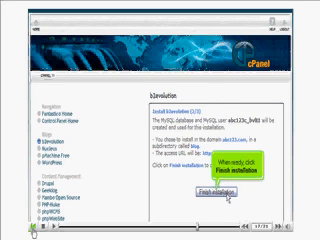
{"action": "left_click", "coordinate": [216, 184]}
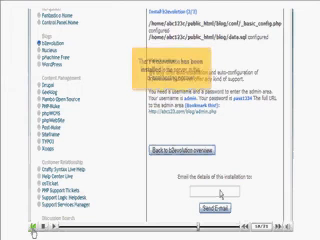